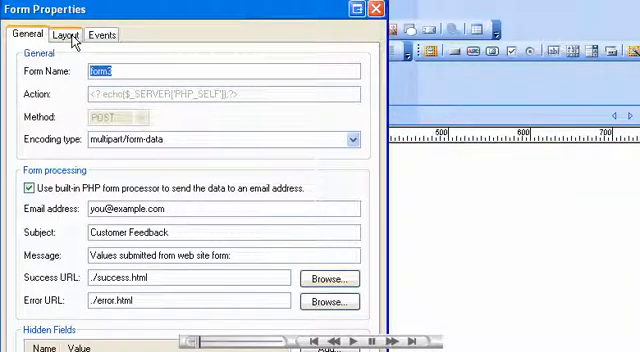
# Review the form's Layout settings in Form Properties before closing the dialog.
pyautogui.click(66, 34)
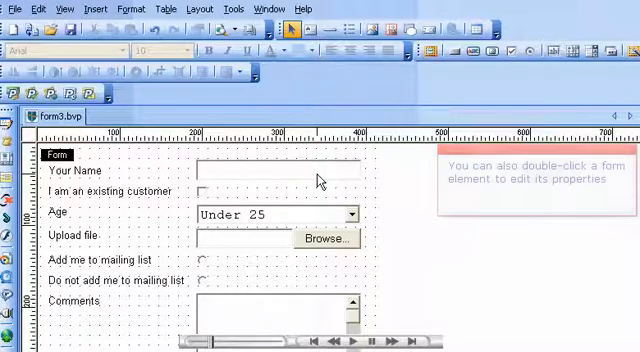
# Make the Your Name edit box (Editbox1) require data via its Validate settings.
pyautogui.doubleClick(280, 170)
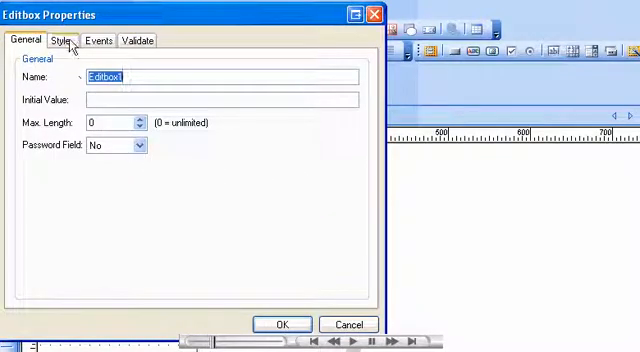
pyautogui.click(56, 40)
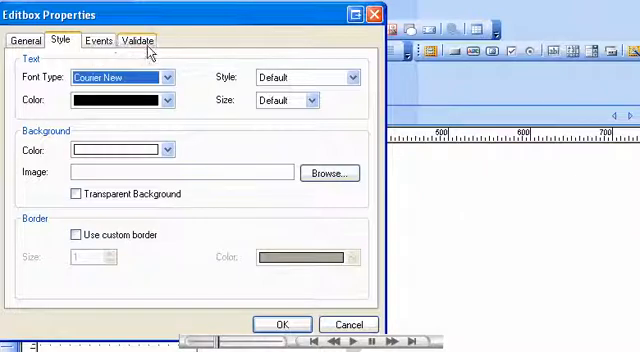
pyautogui.click(148, 40)
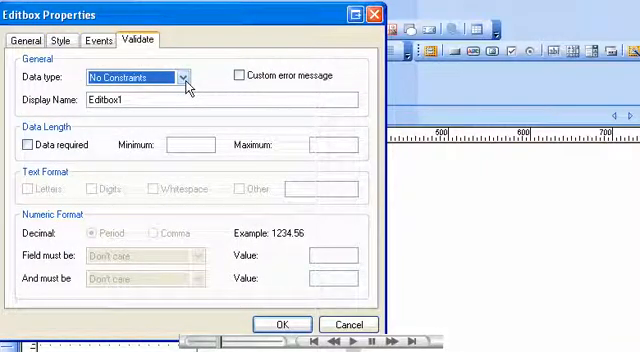
pyautogui.click(184, 76)
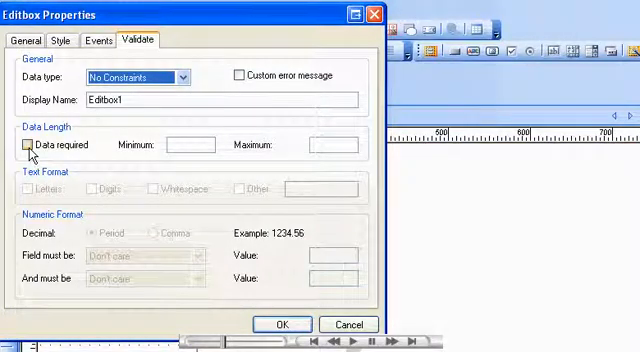
pyautogui.click(24, 144)
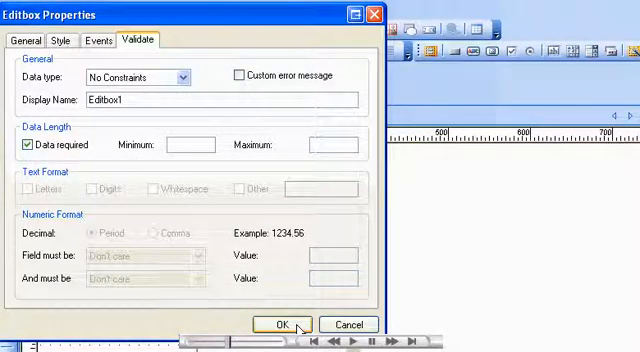
pyautogui.click(284, 324)
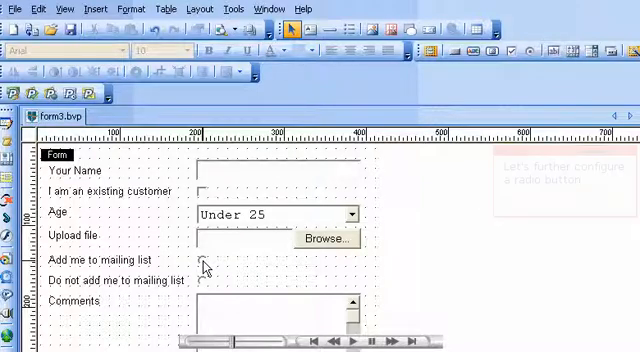
# Give the radio button an Initial State of Selected.
pyautogui.doubleClick(204, 262)
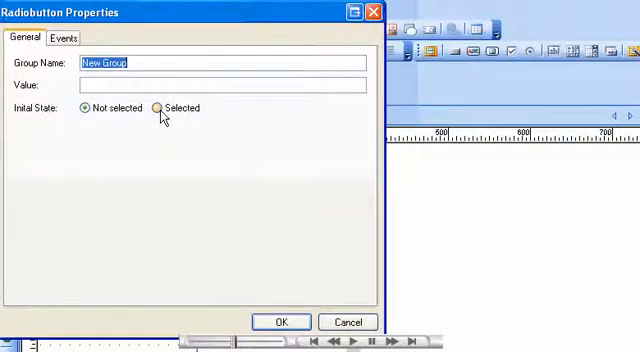
pyautogui.click(160, 108)
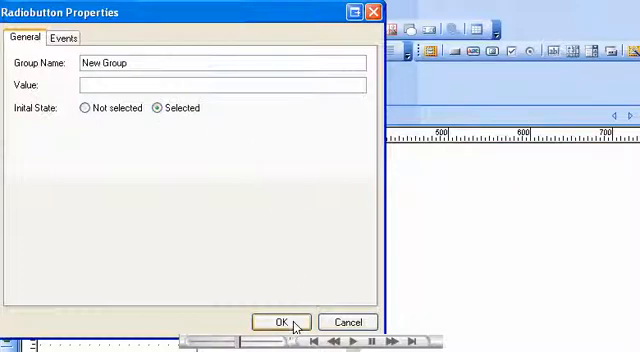
pyautogui.click(280, 320)
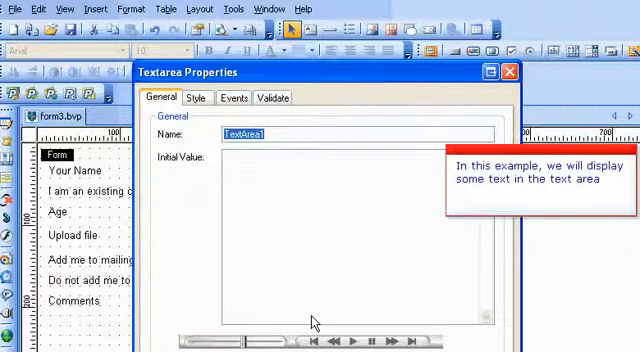
# Set the Comments text area's Initial Value to 'Enter comments here'.
pyautogui.write('El')
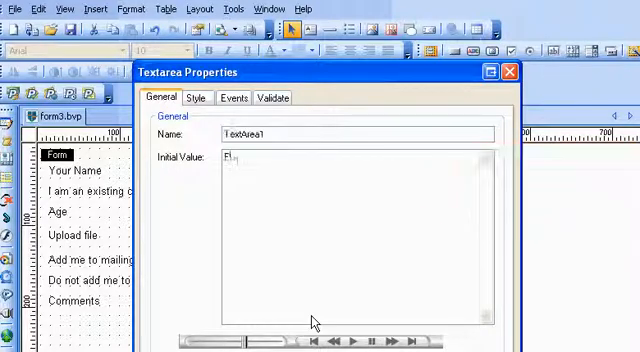
pyautogui.write('Enter comments here')
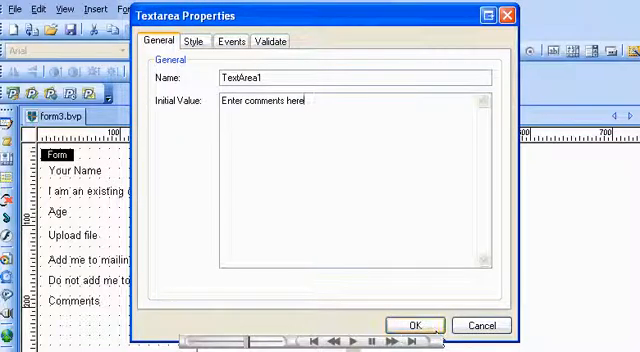
pyautogui.click(412, 324)
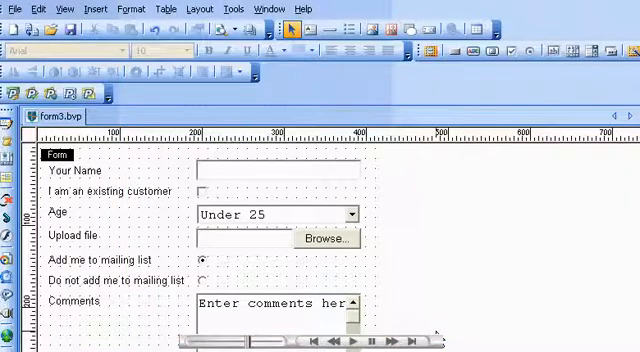
# Draw a new edit box below the Comments text area, above the Submit button.
pyautogui.scroll(-3)
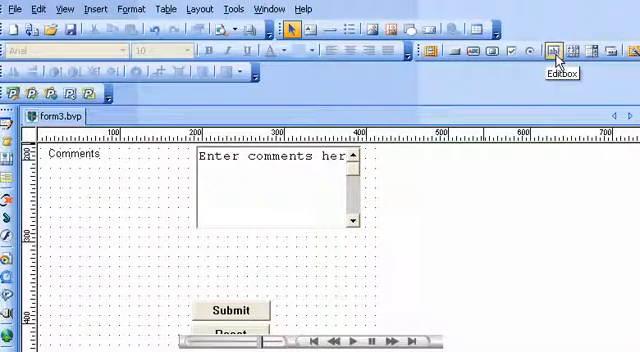
pyautogui.moveTo(140, 244); pyautogui.dragTo(270, 262)
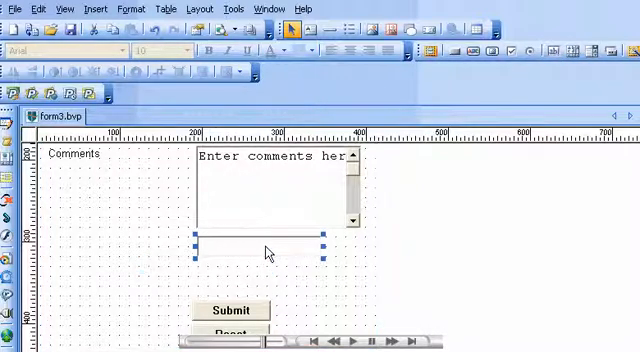
# Name the new edit box email and make it require data.
pyautogui.doubleClick(258, 244)
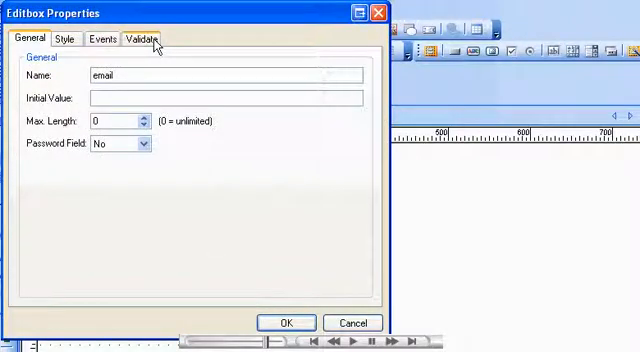
pyautogui.click(140, 40)
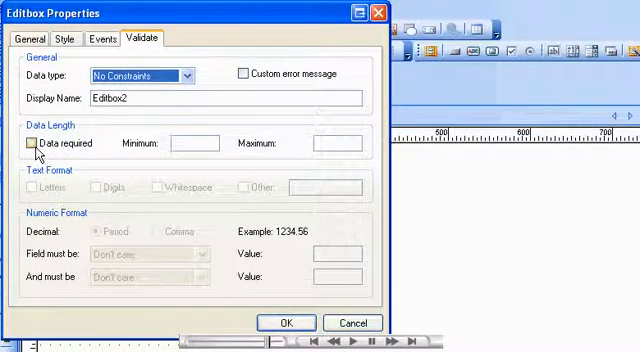
pyautogui.click(28, 144)
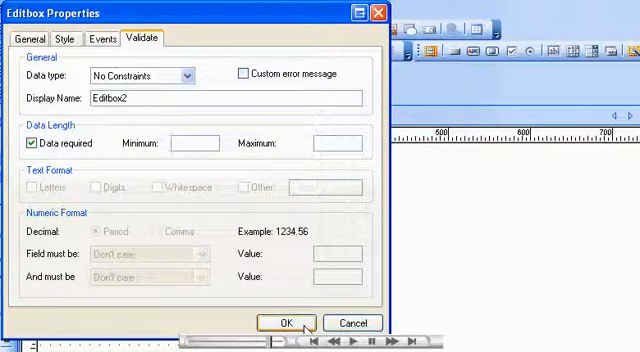
pyautogui.click(288, 322)
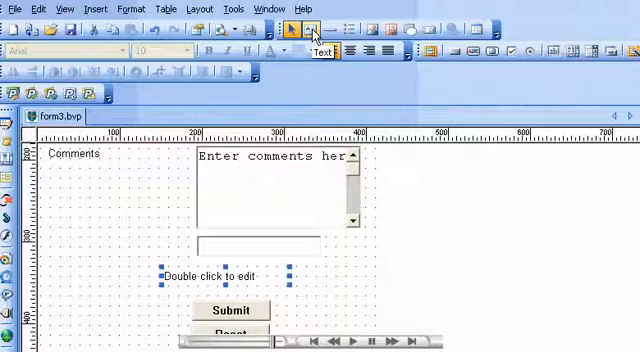
# Start a text label beside the email box, typing 'You'.
pyautogui.write('You')
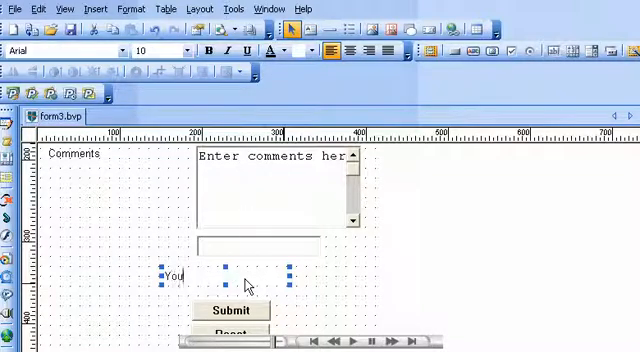